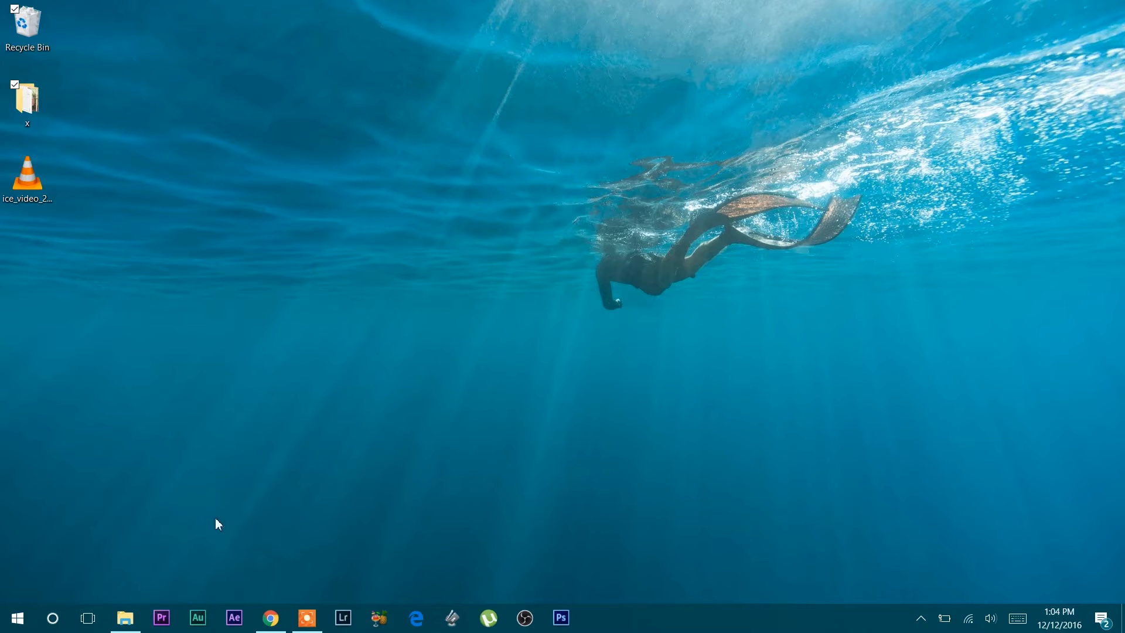
Step: Bring up This PC to check the sizes of the C:, D: and E: drives
left_click(124, 617)
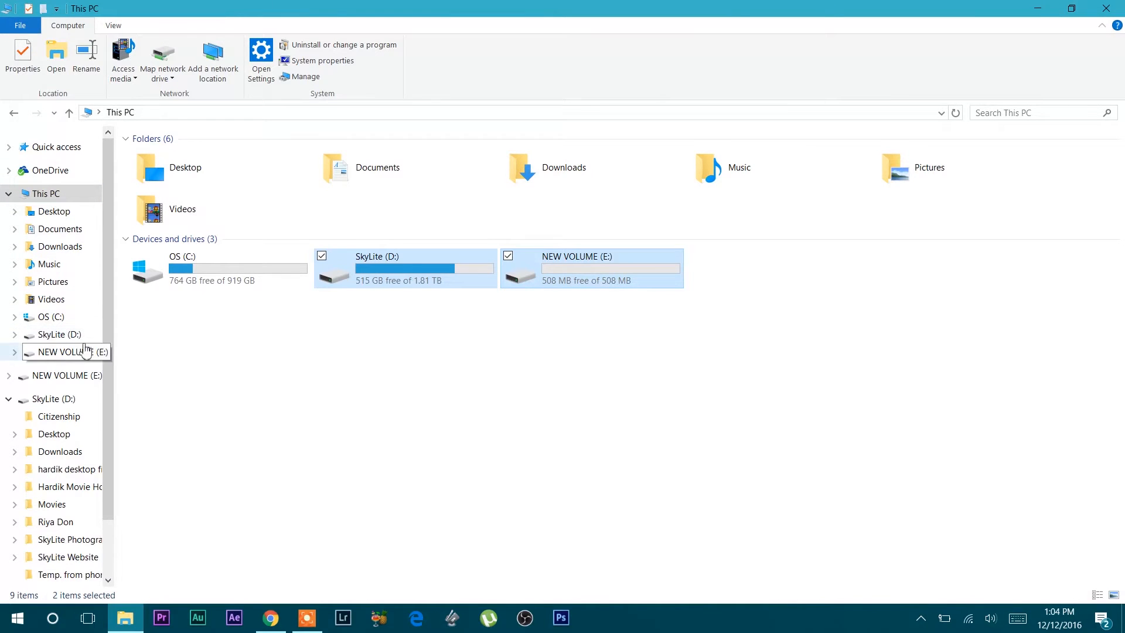
mouse_move(625, 294)
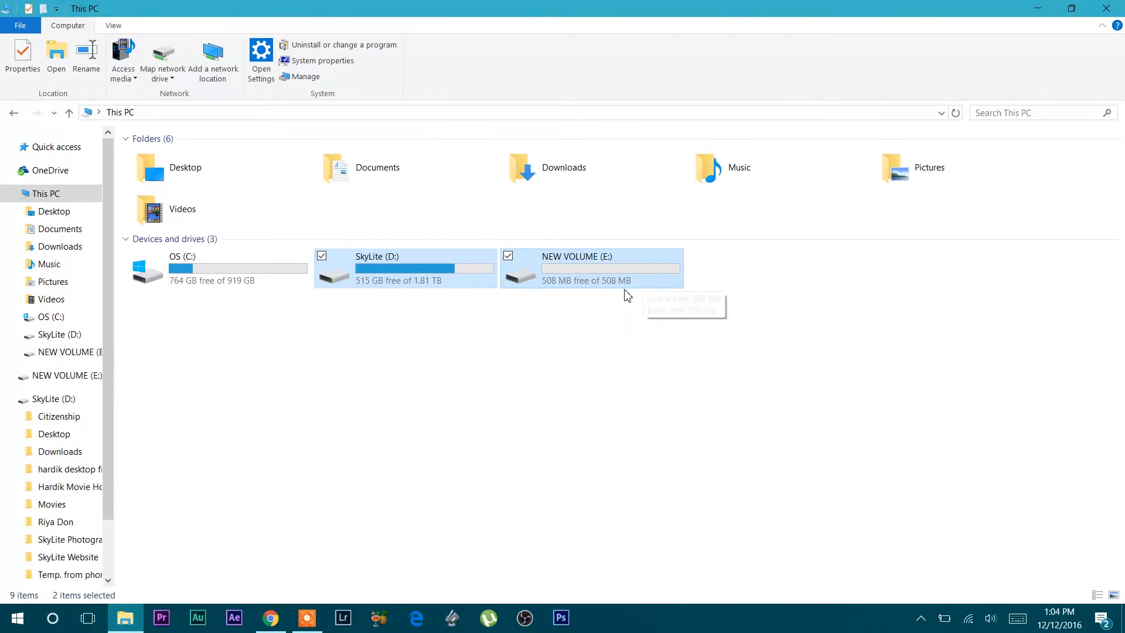
mouse_move(503, 292)
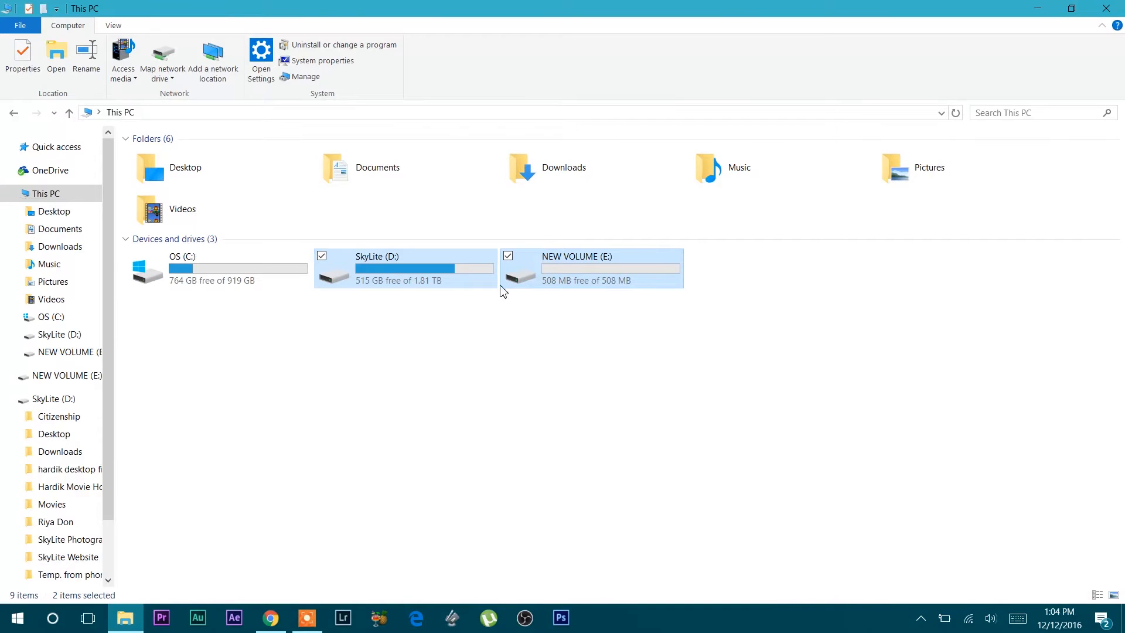
mouse_move(440, 288)
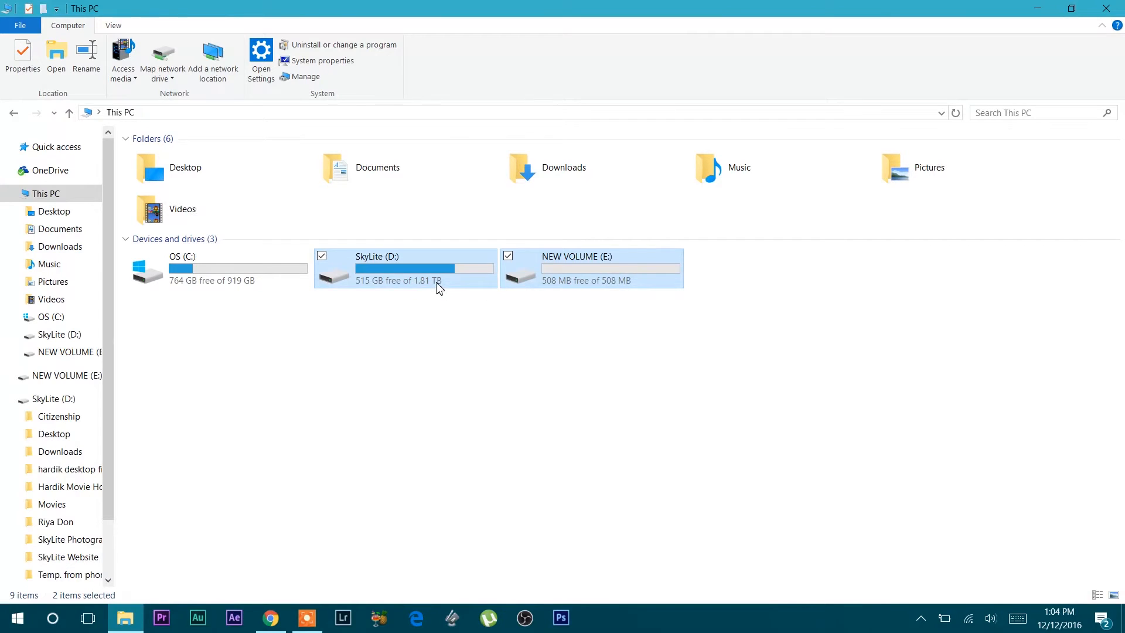
mouse_move(439, 287)
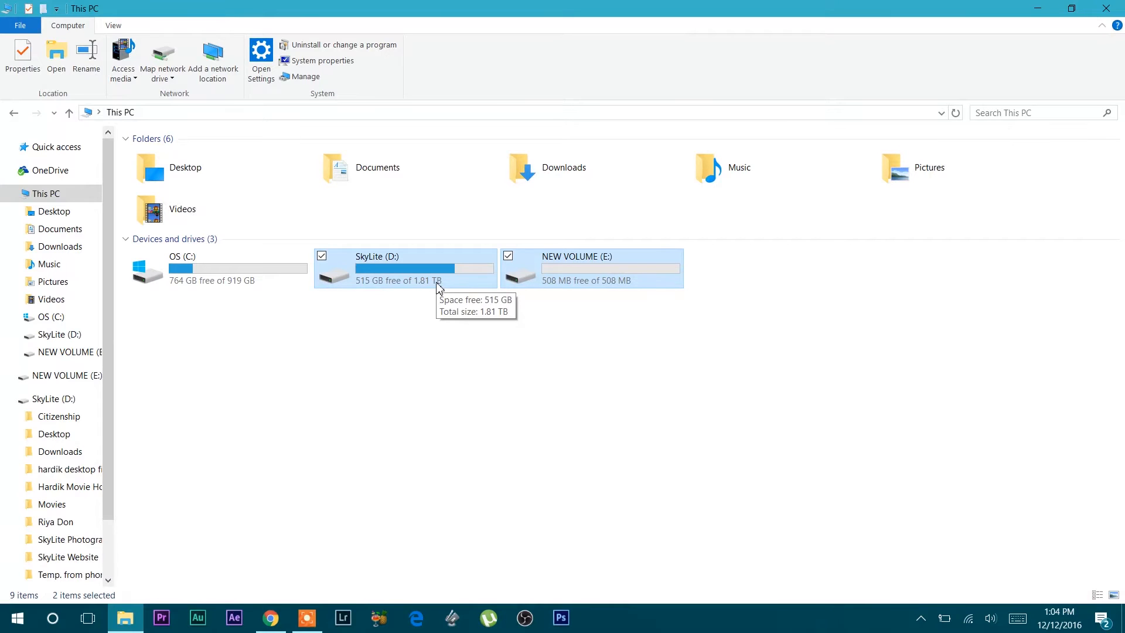
mouse_move(481, 271)
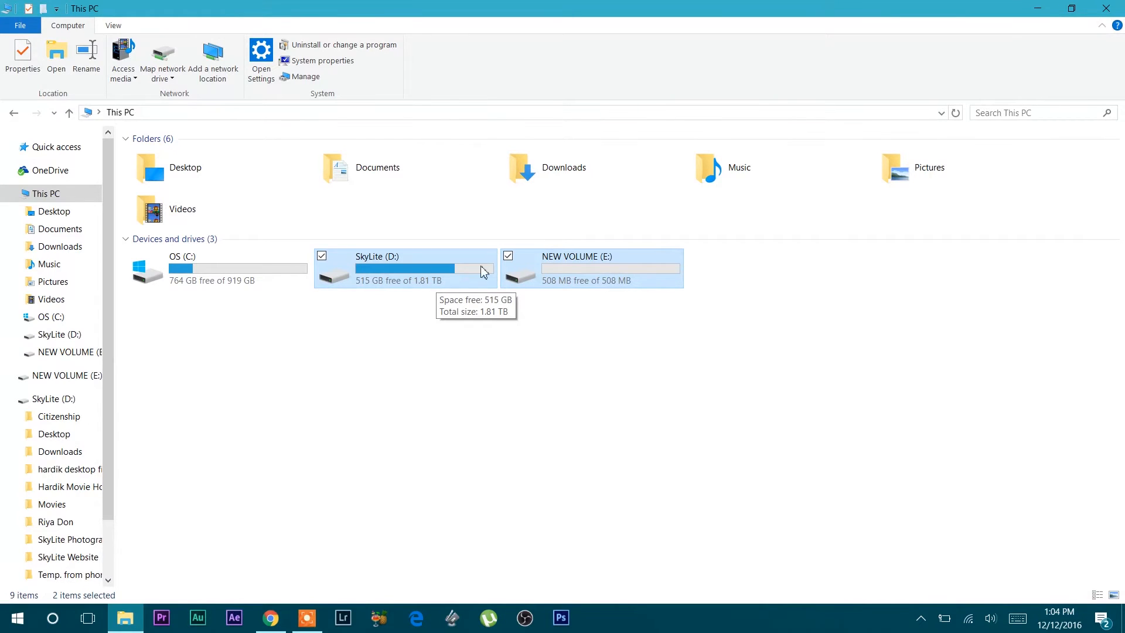
Step: Launch Disk Management by searching 'disc management' from the taskbar
left_click(53, 617)
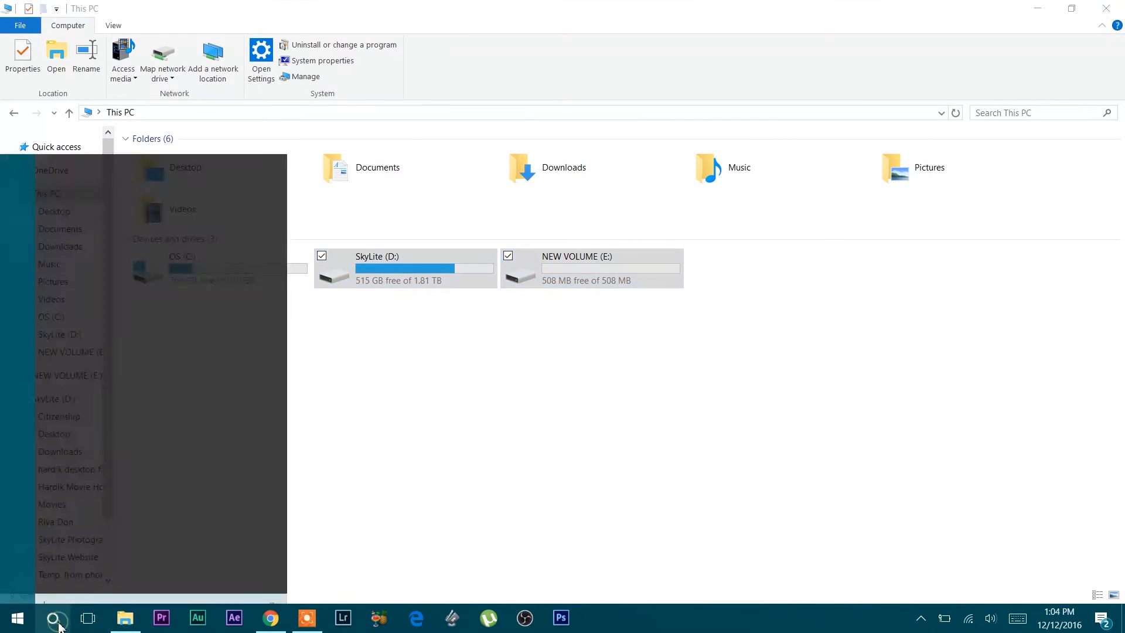
type("disc")
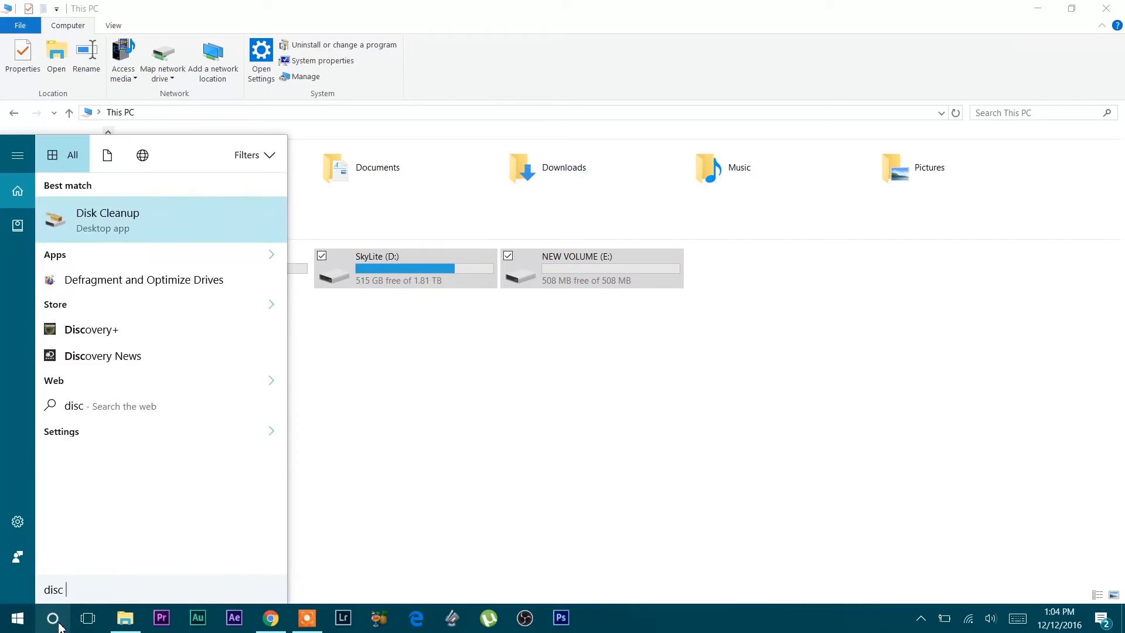
type("management")
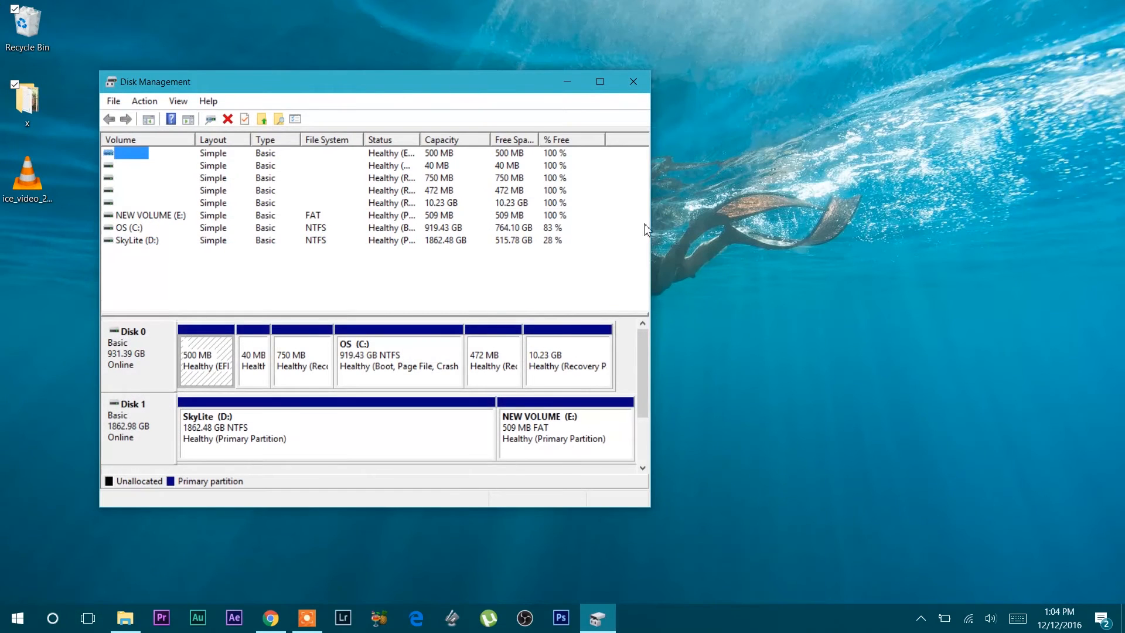
Step: Centre the Disk Management window and select the 509 MB NEW VOLUME (E:) on Disk 1
left_click_drag(373, 81, 599, 52)
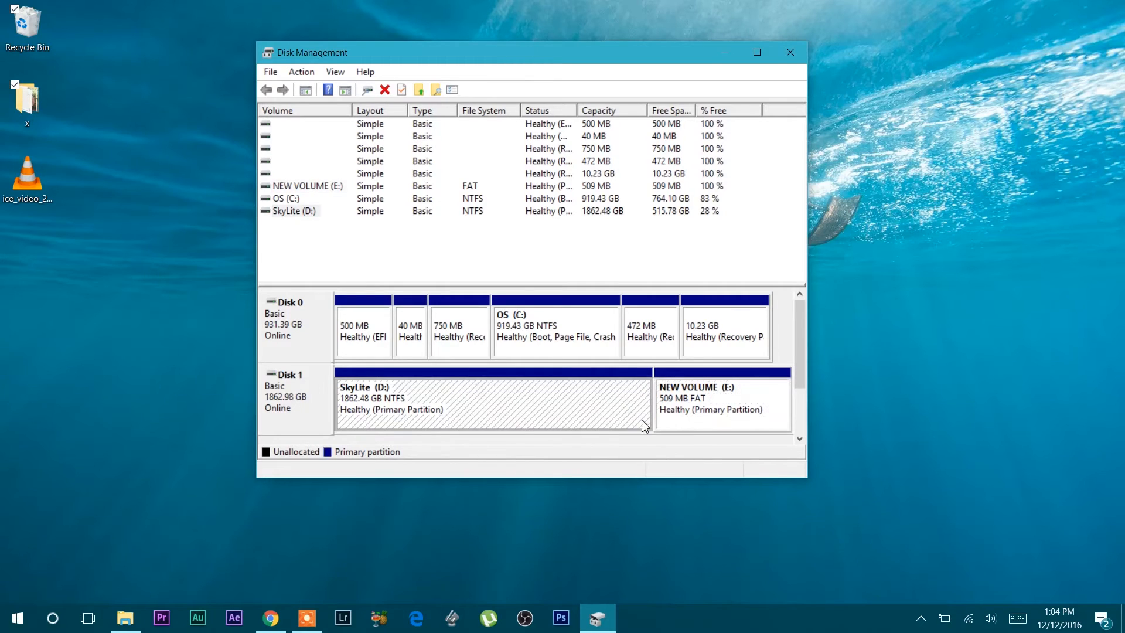
mouse_move(366, 71)
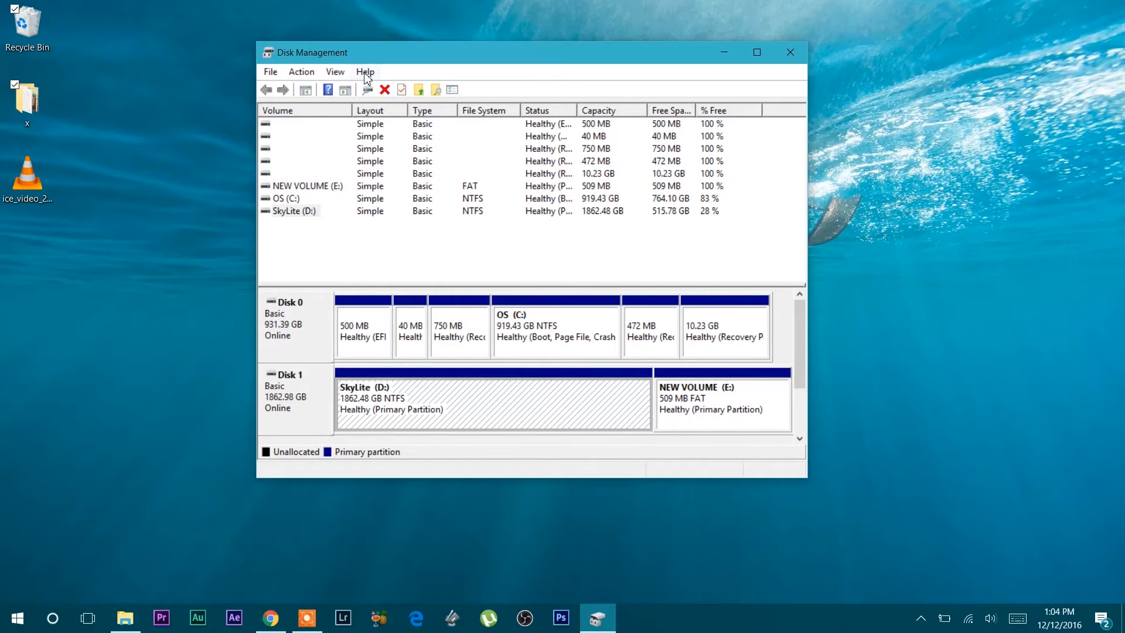
mouse_move(344, 89)
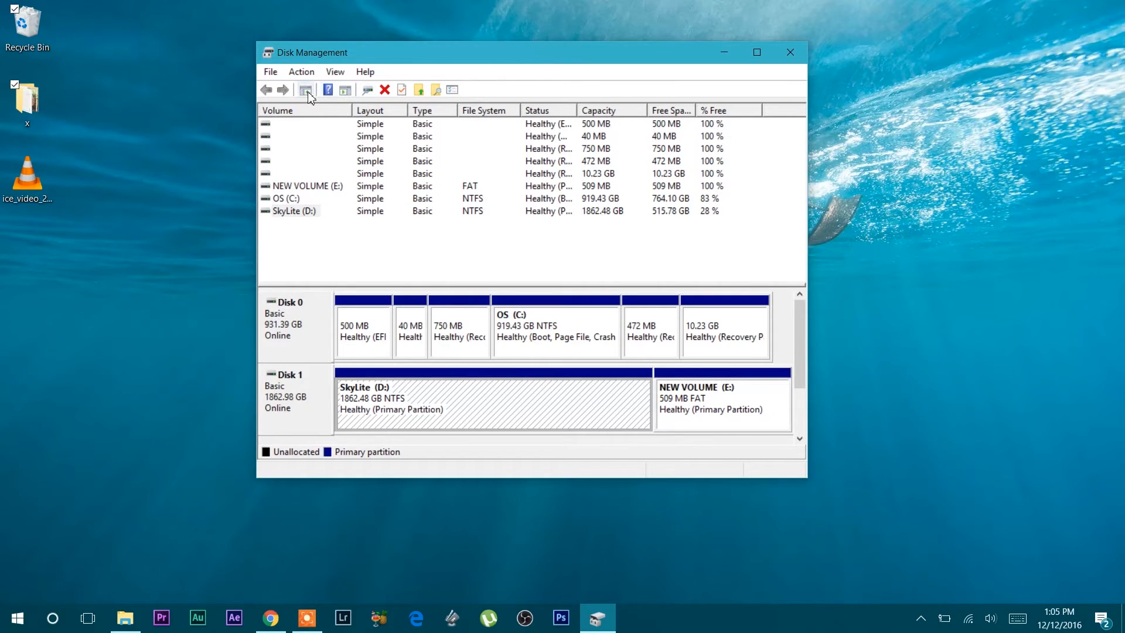
mouse_move(402, 93)
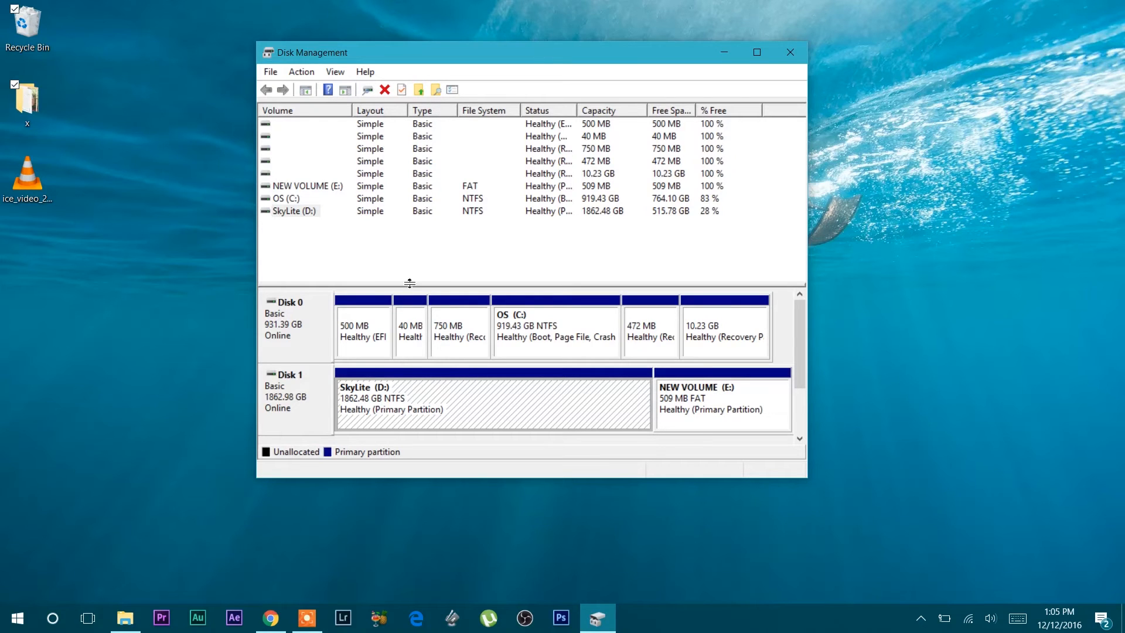
mouse_move(274, 221)
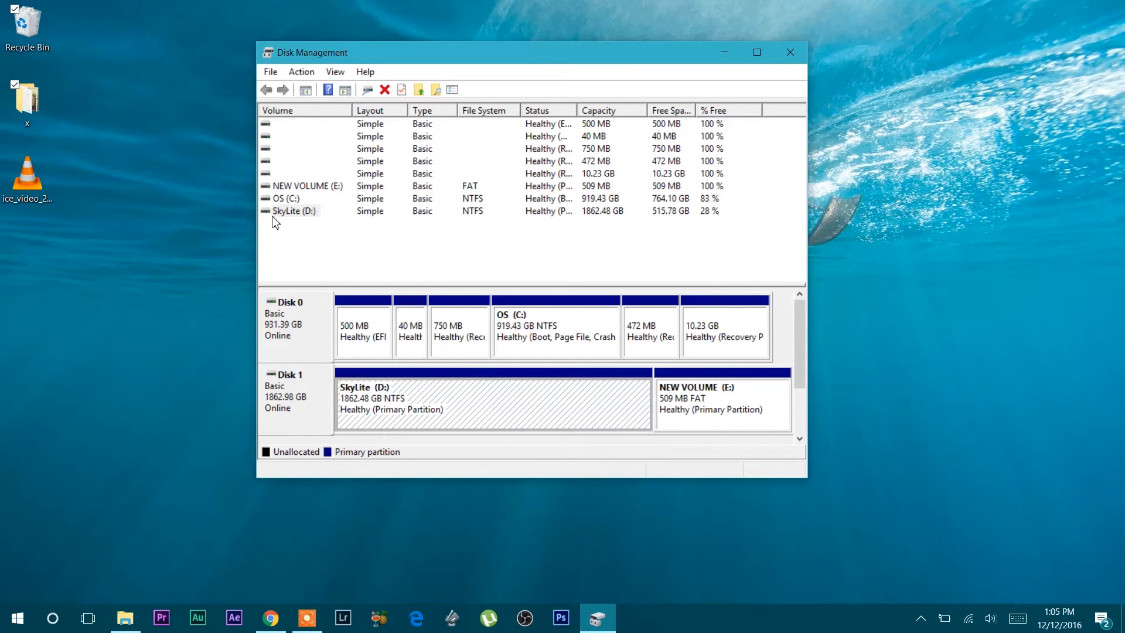
left_click(720, 402)
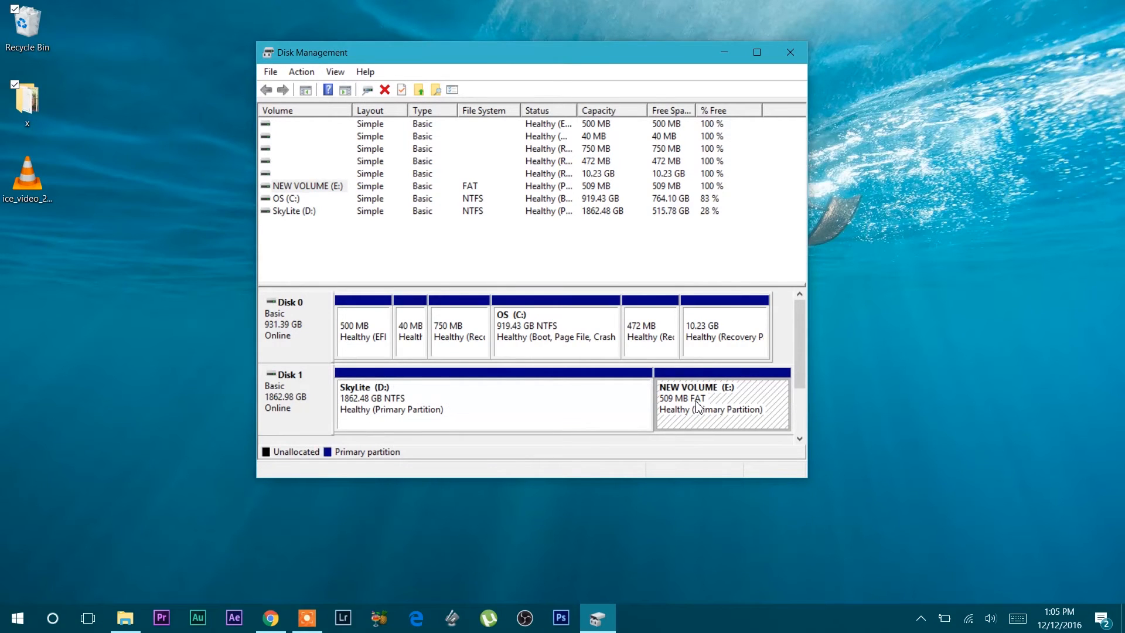
mouse_move(384, 100)
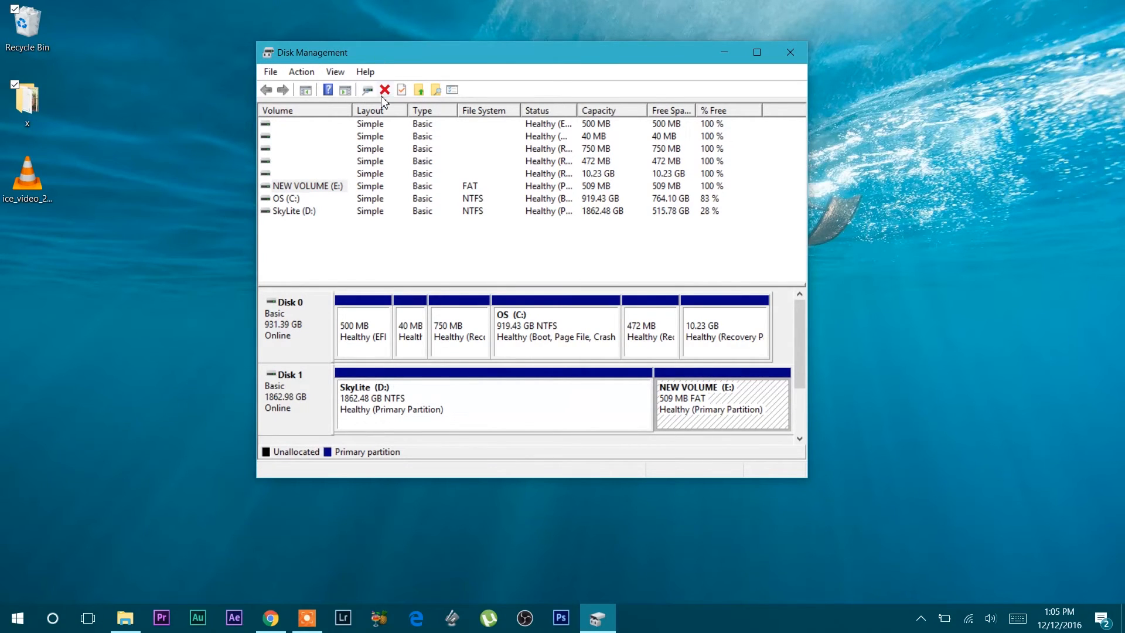
Step: Delete NEW VOLUME (E:), confirming the warning, leaving 511 MB unallocated on Disk 1
left_click(385, 91)
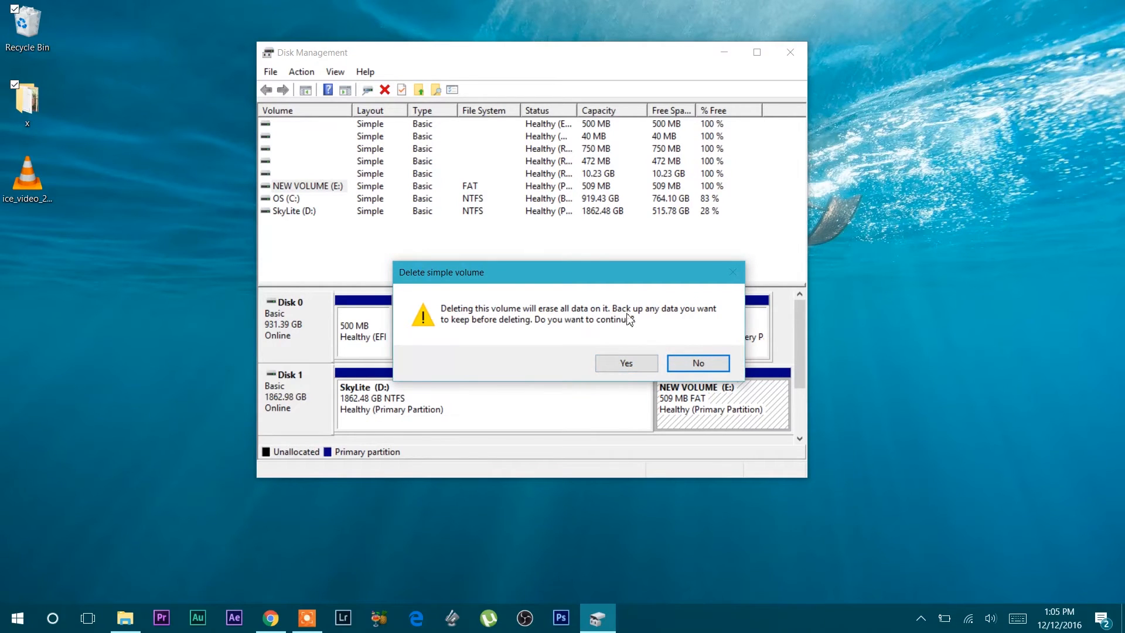
mouse_move(488, 331)
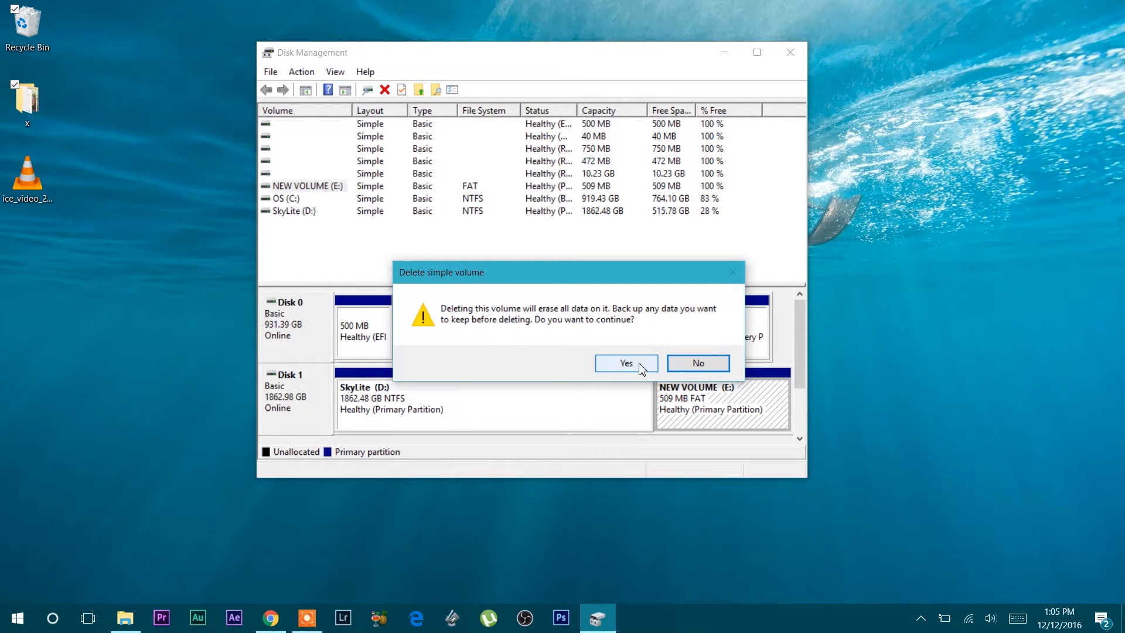
left_click(624, 362)
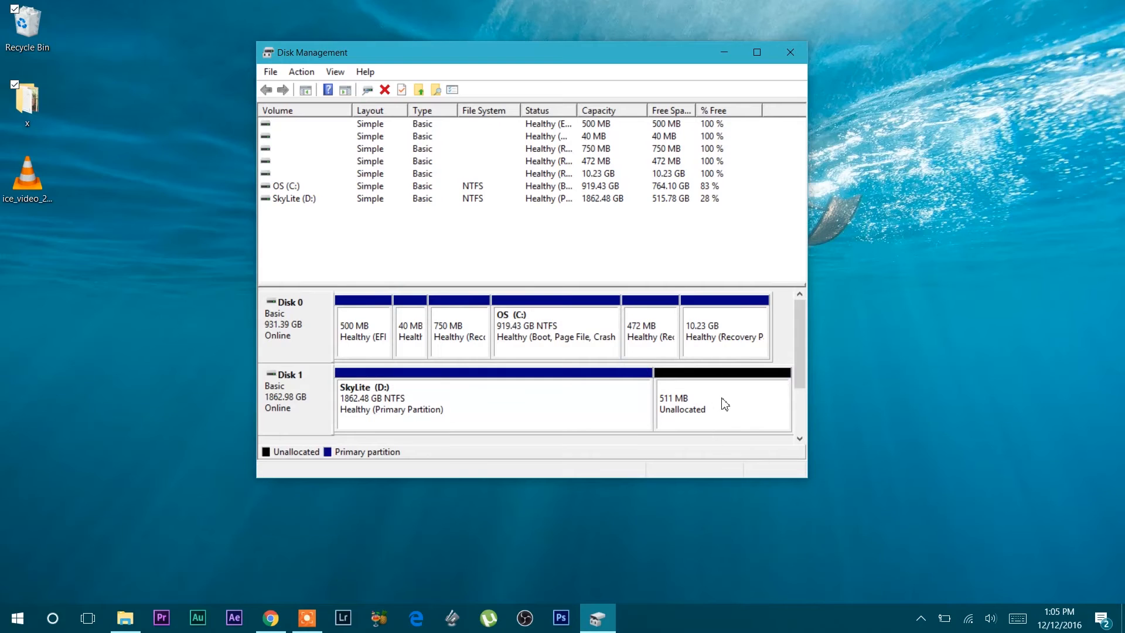
Step: Select the 511 MB unallocated space on Disk 1, then return to File Explorer
left_click(721, 402)
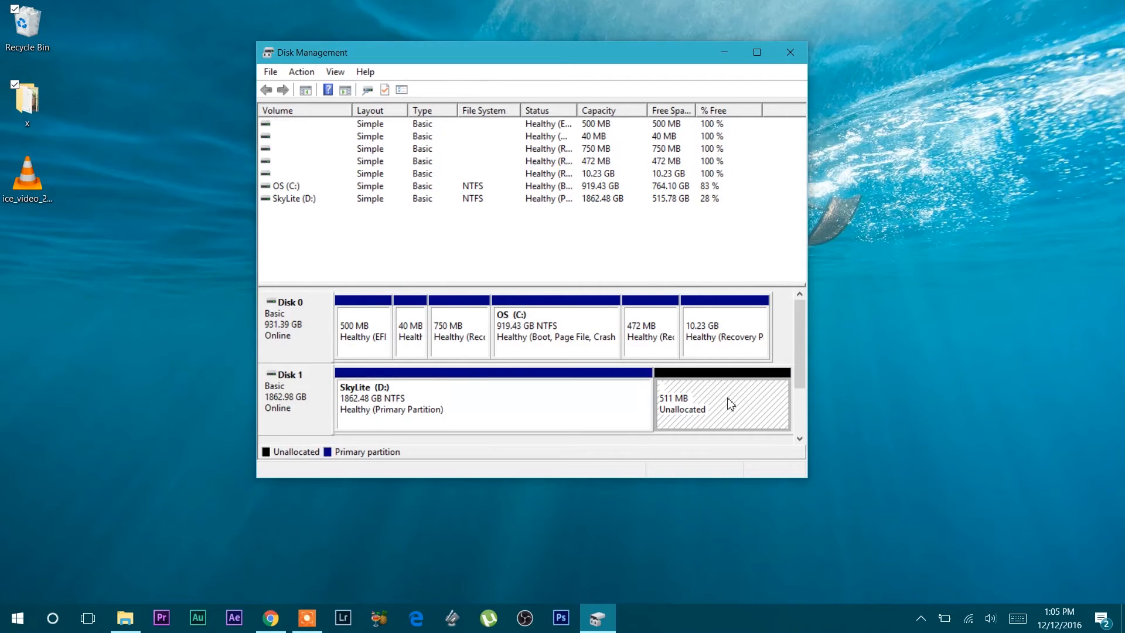
mouse_move(567, 385)
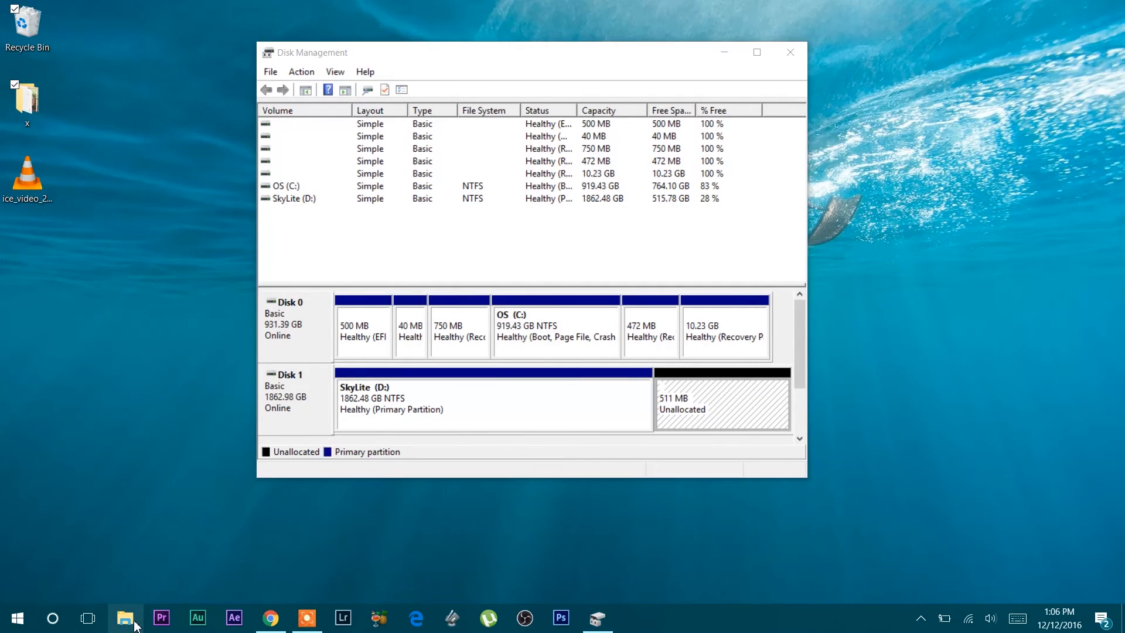
left_click(126, 618)
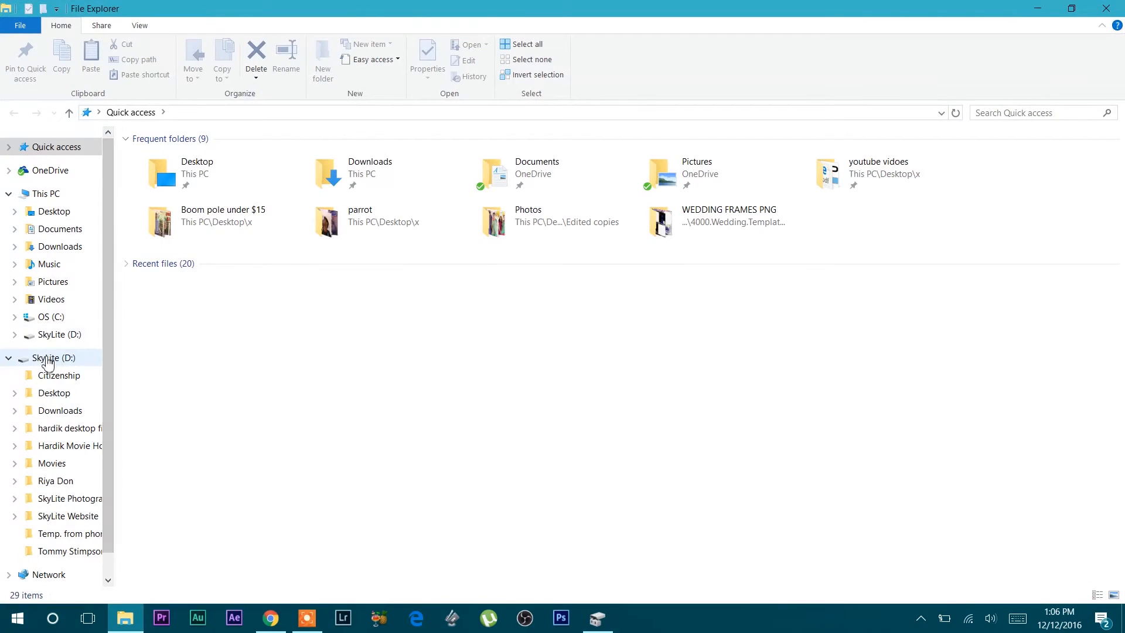
Step: Check SkyLite (D:) shows 515 GB free of 1.81 TB, then close the window to start over
left_click(44, 194)
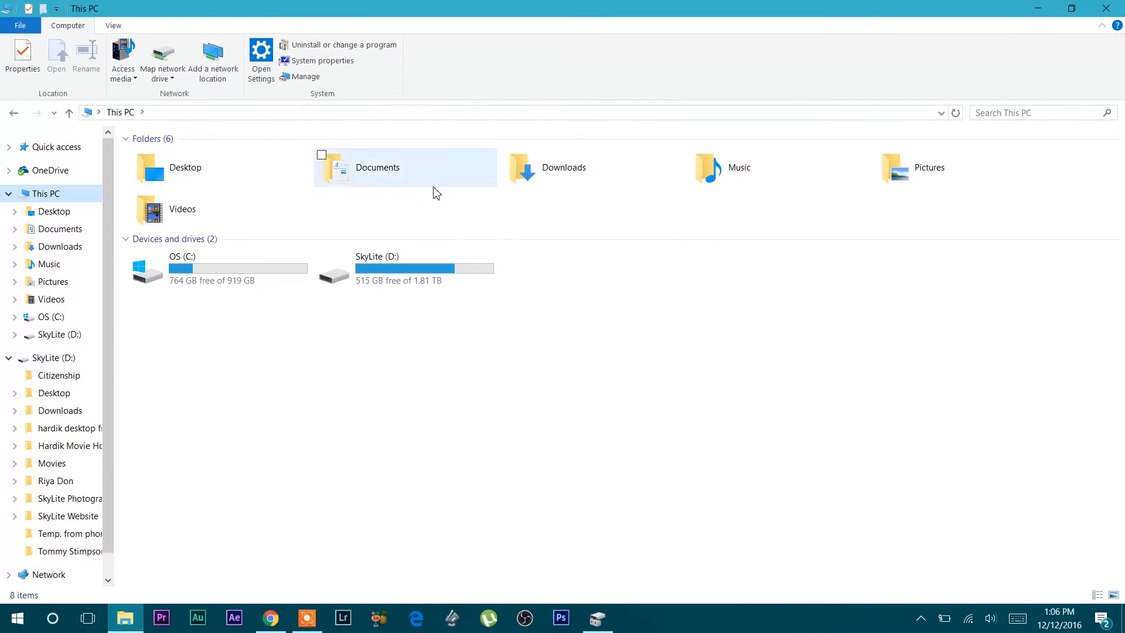
mouse_move(495, 299)
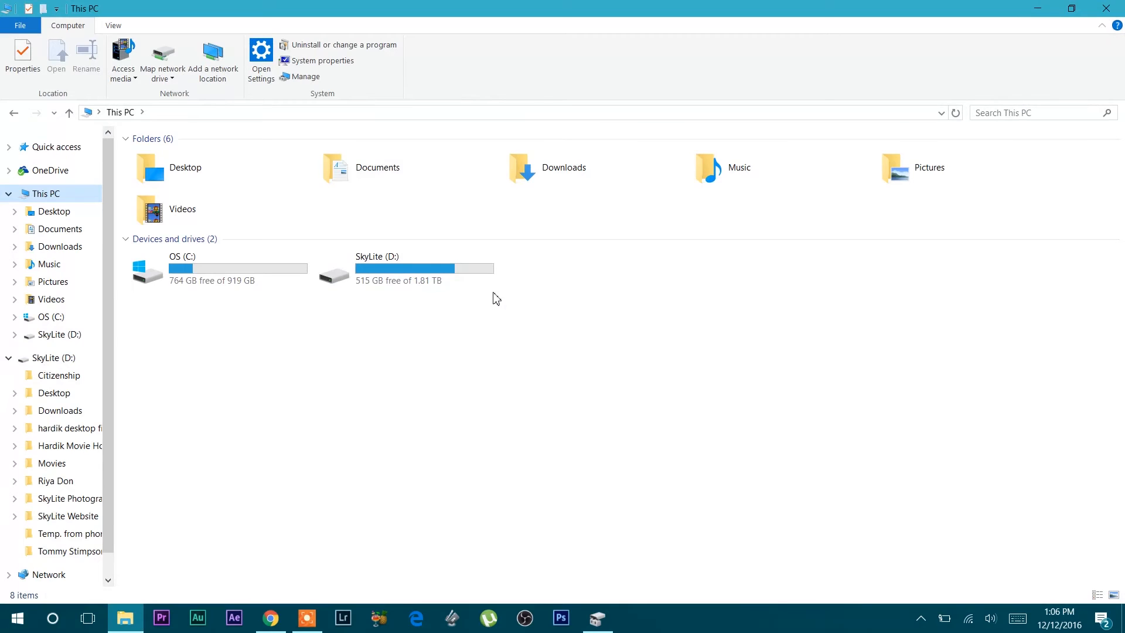
mouse_move(487, 301)
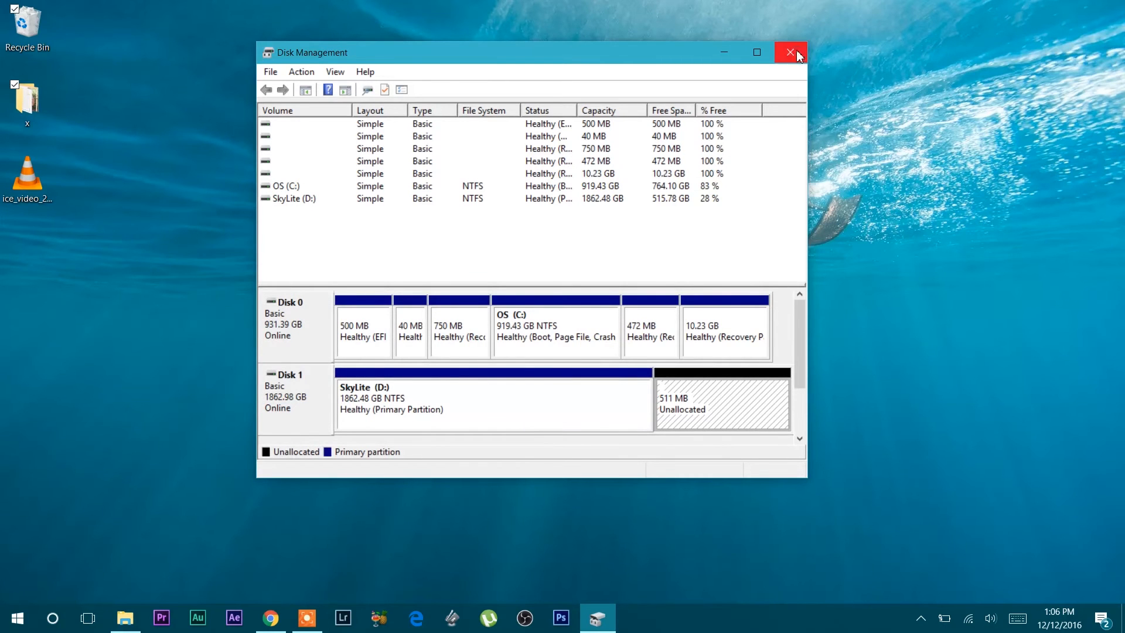
left_click(790, 53)
type("disc management")
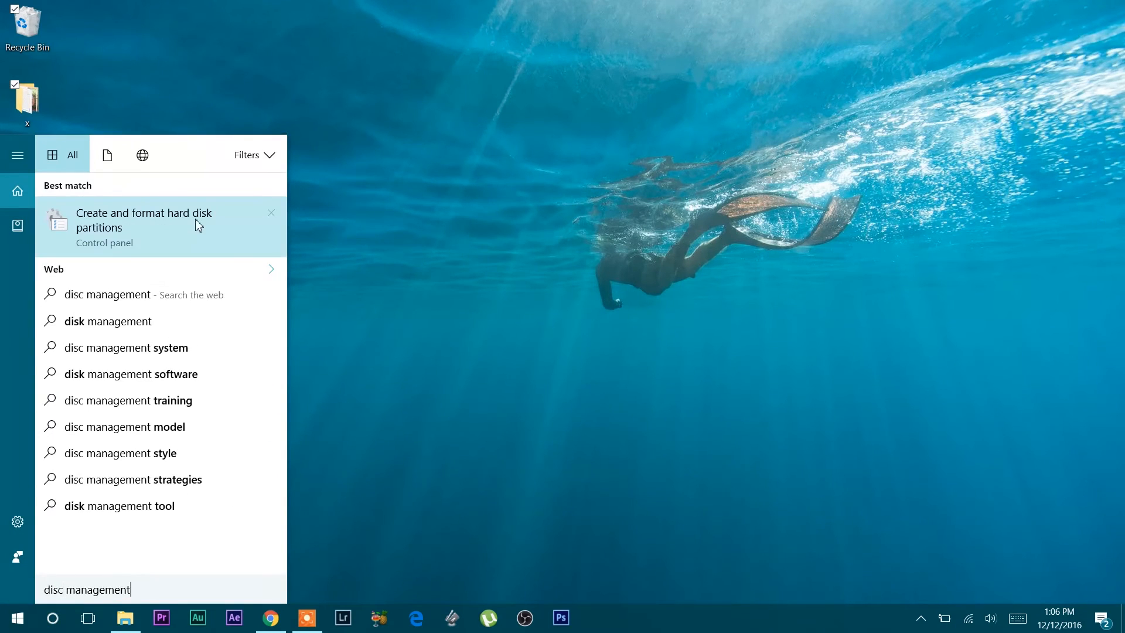
left_click(143, 220)
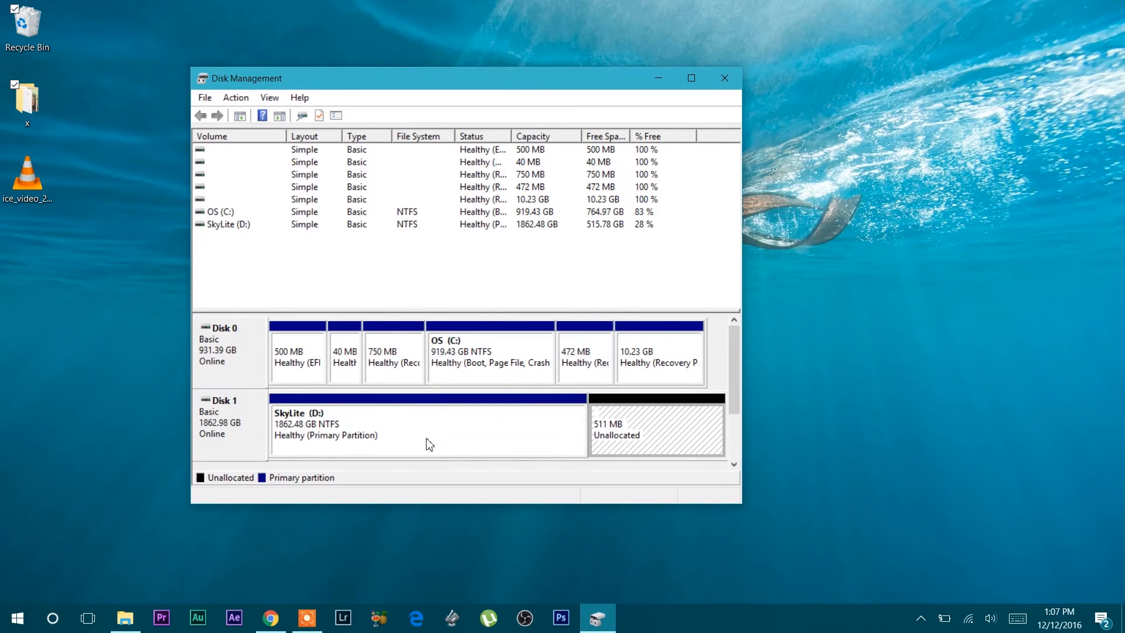
Step: Start the Extend Volume Wizard for the SkyLite (D:) partition
right_click(427, 426)
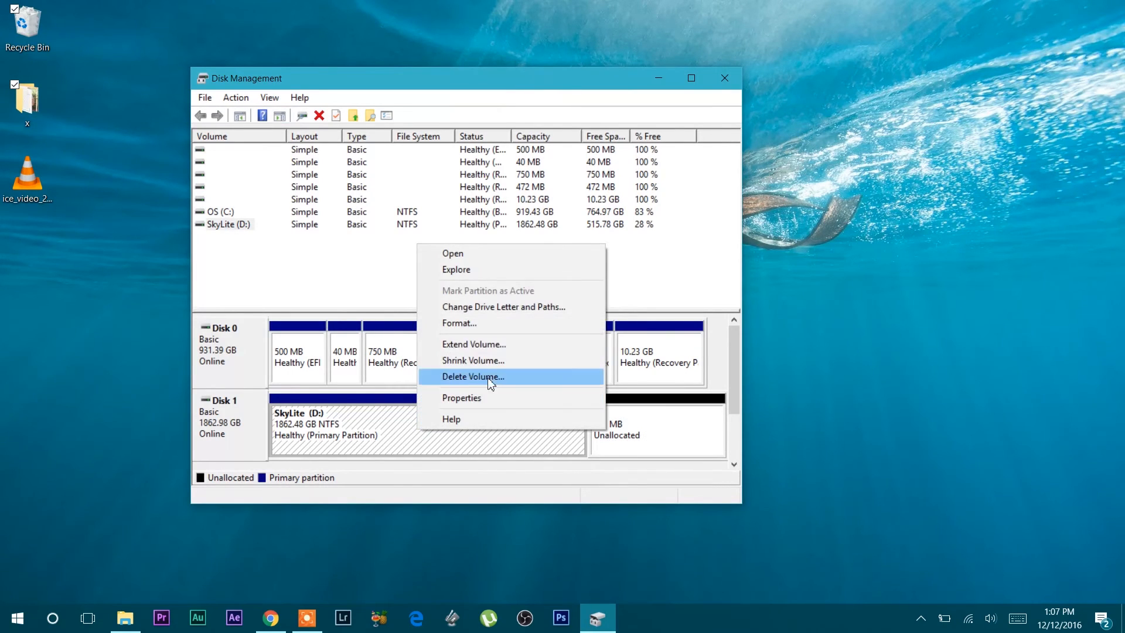
mouse_move(474, 345)
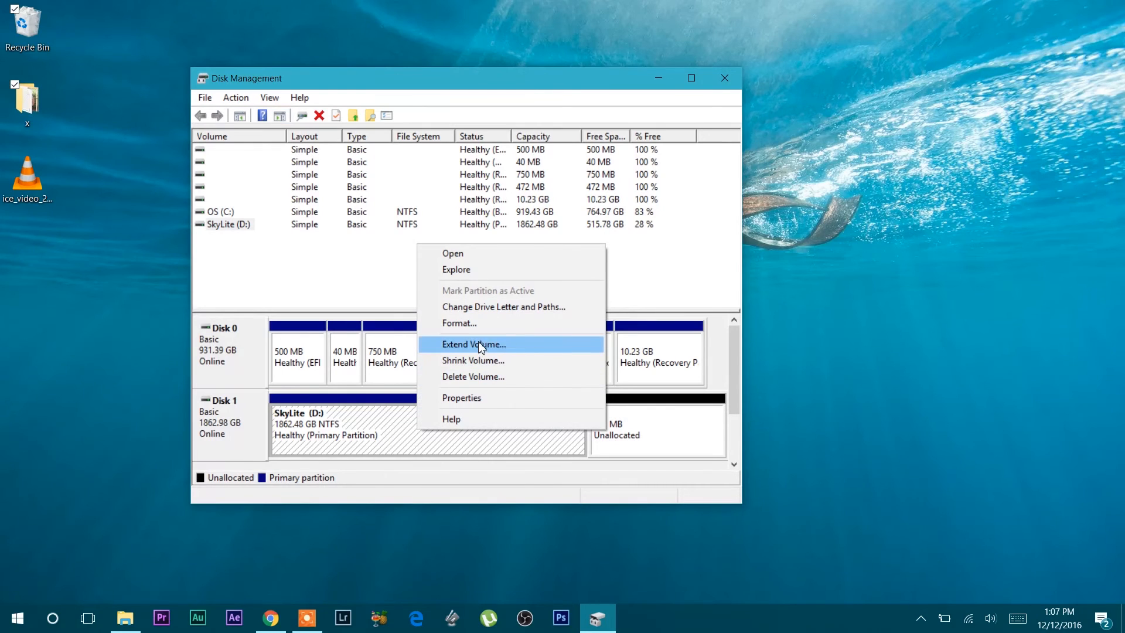
left_click(474, 344)
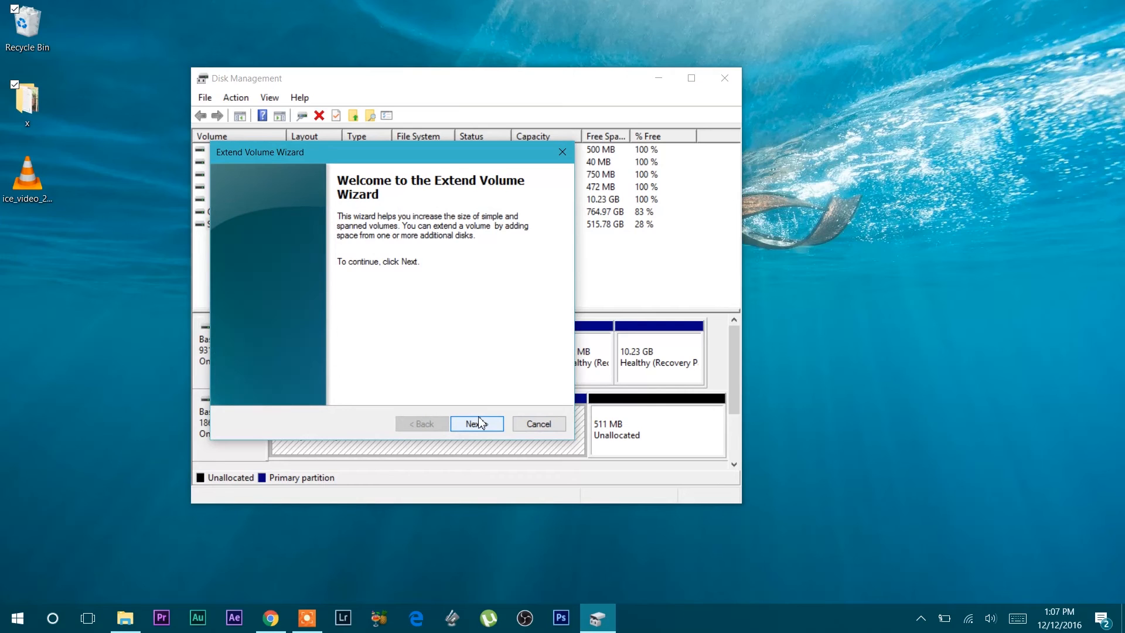
Step: Extend SkyLite (D:) by Disk 1's 509 MB to 1862.98 GB and close Disk Management
left_click(476, 423)
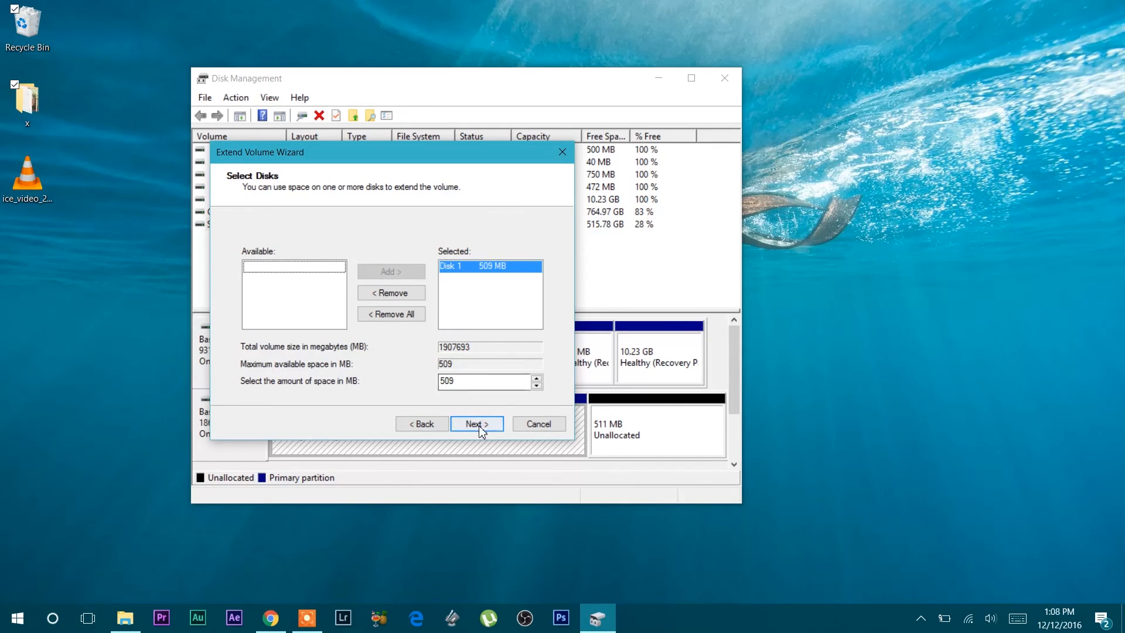
left_click(478, 423)
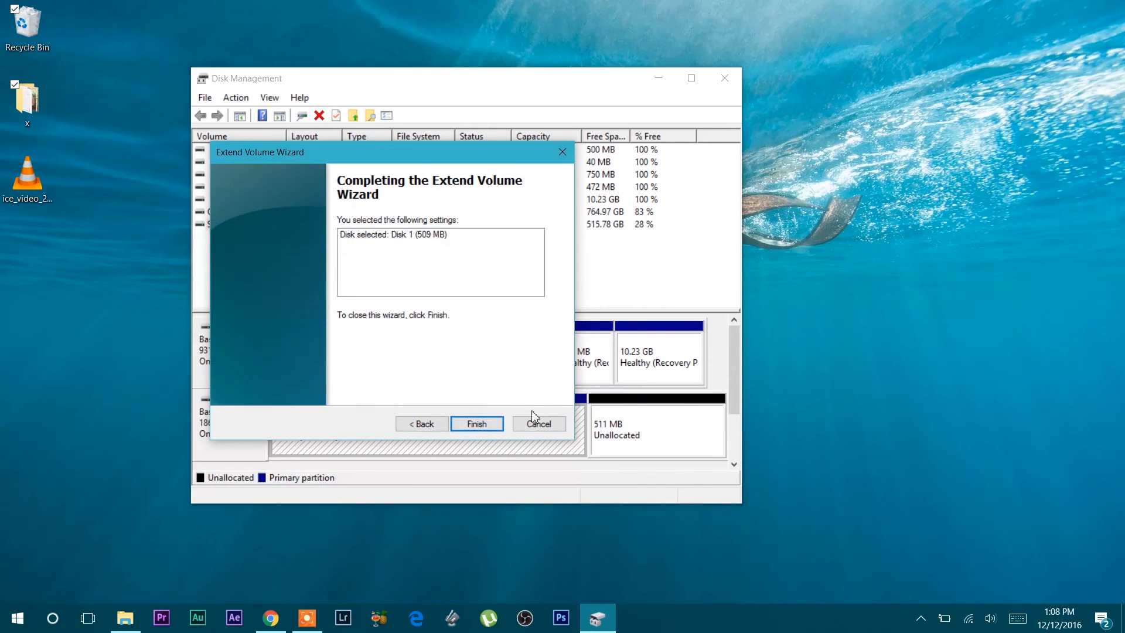
left_click(476, 423)
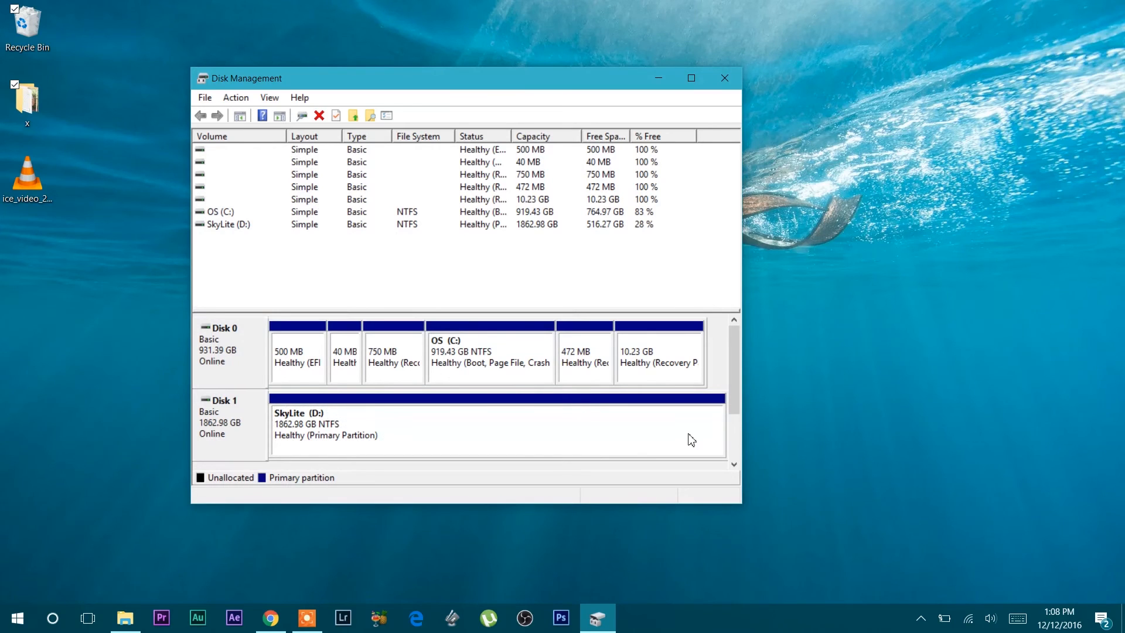
mouse_move(691, 77)
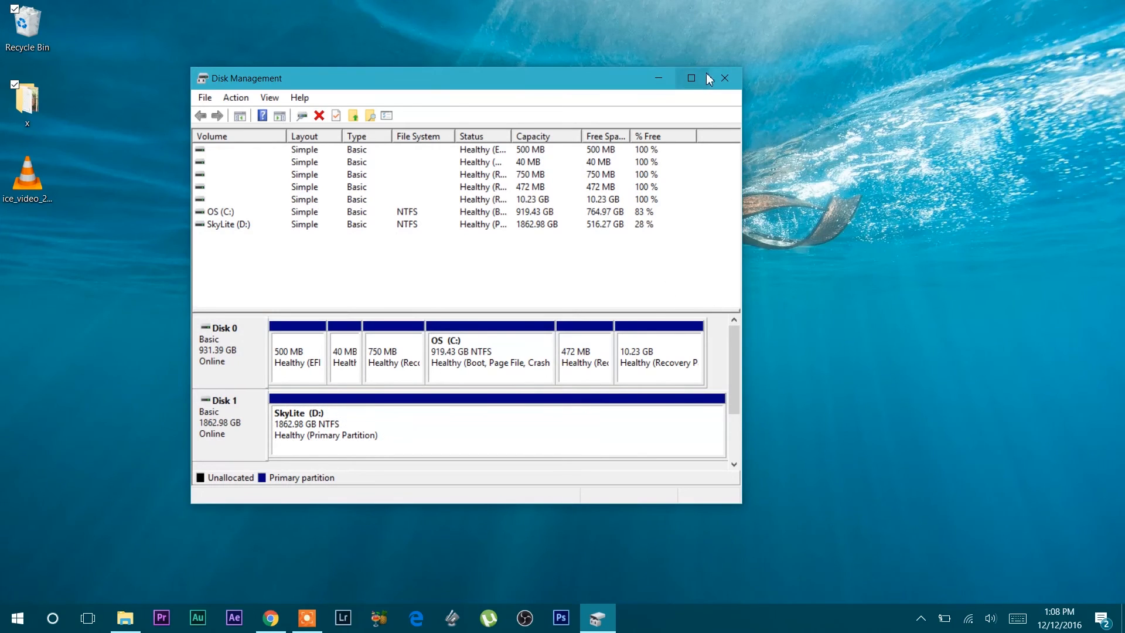
left_click(724, 79)
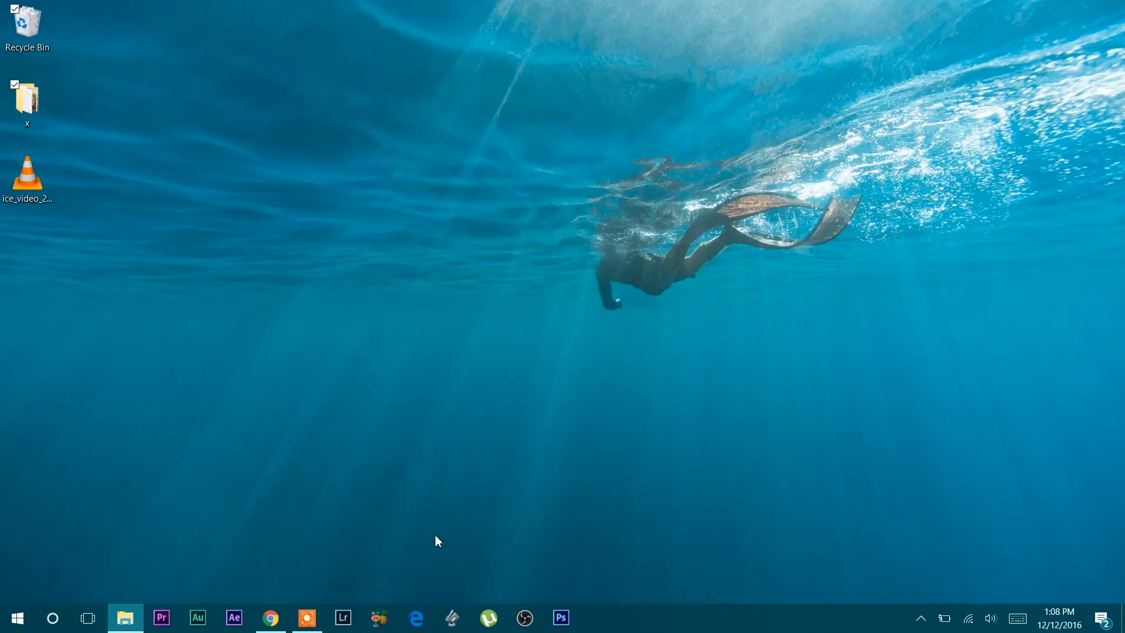
Step: Return to This PC, now listing only OS (C:) and SkyLite (D:) with 515 GB free
left_click(124, 617)
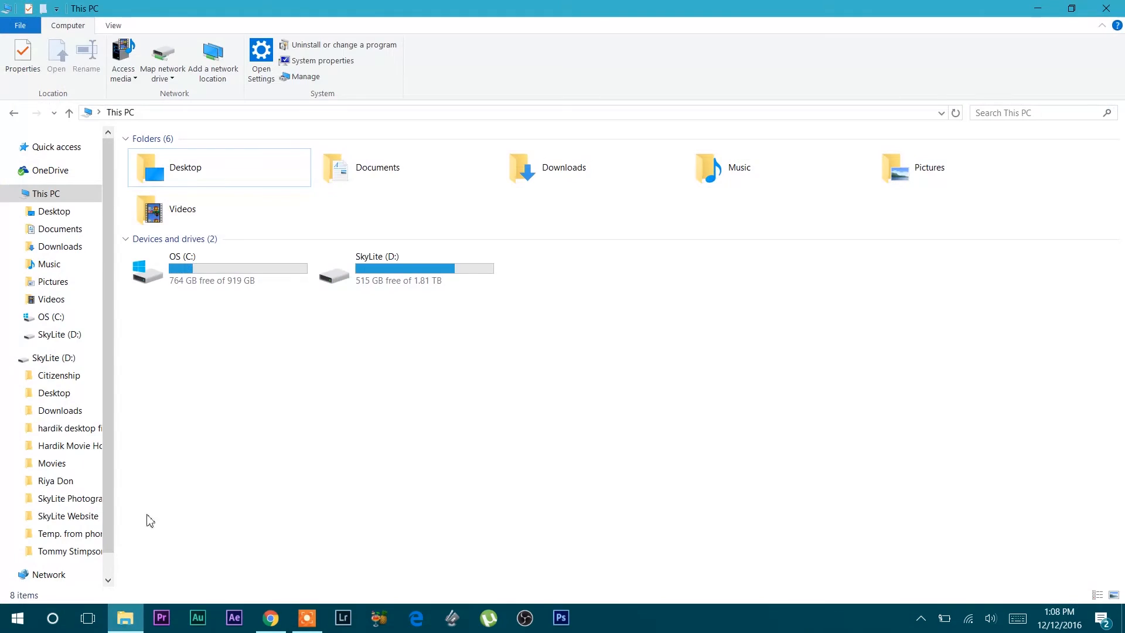
mouse_move(467, 287)
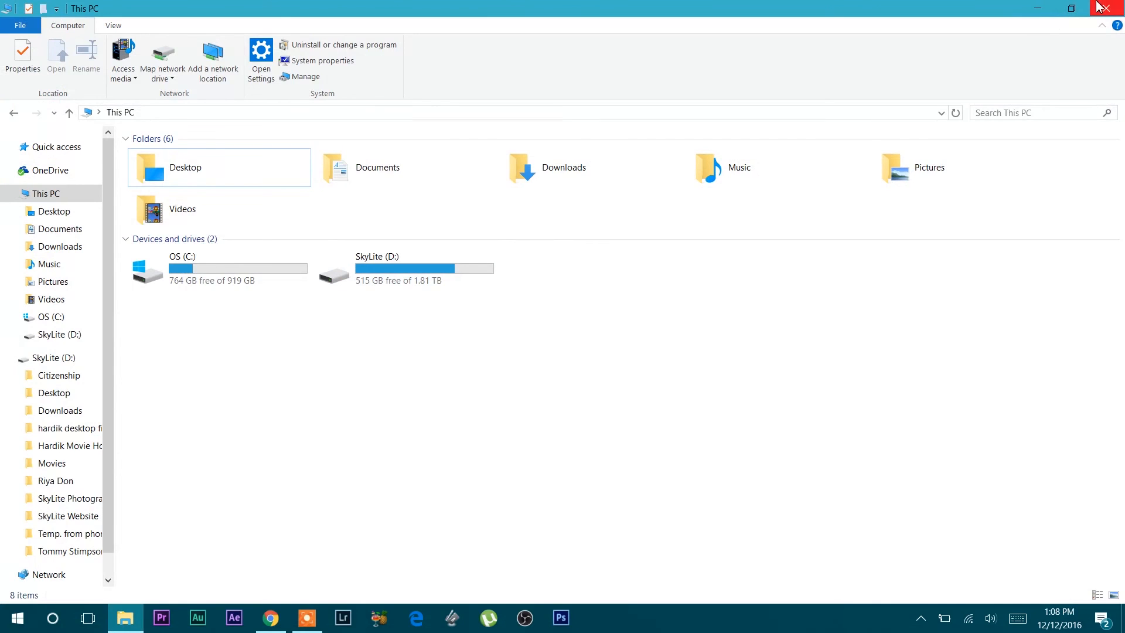
mouse_move(1115, 13)
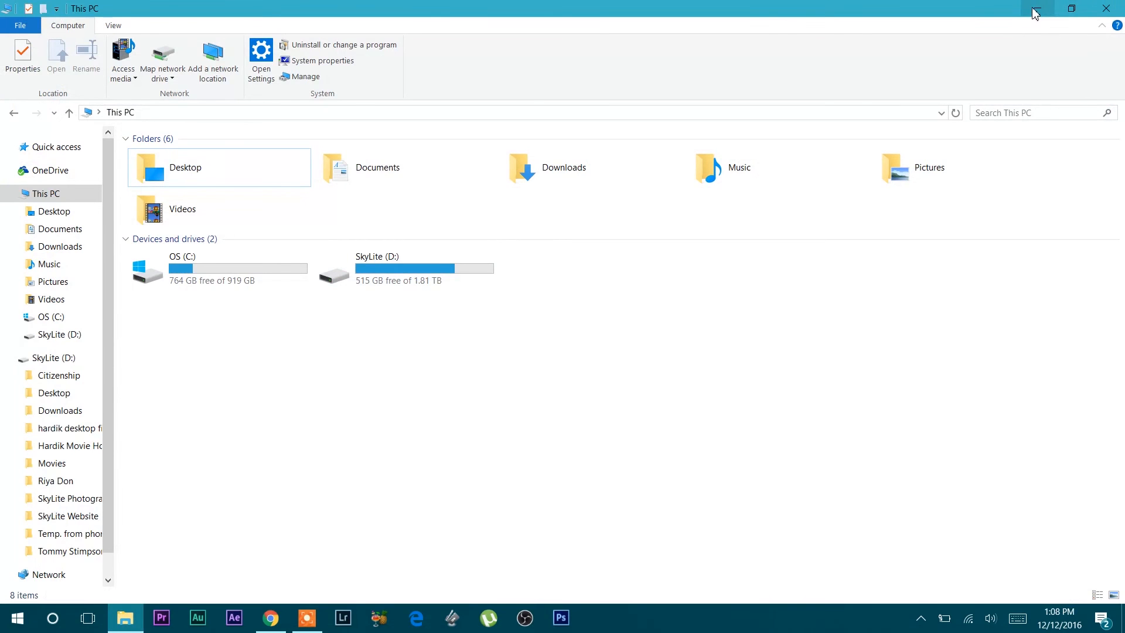
Step: Reopen Disk Management via 'disc m' search to confirm SkyLite (D:) spans 1862.98 GB
left_click(53, 617)
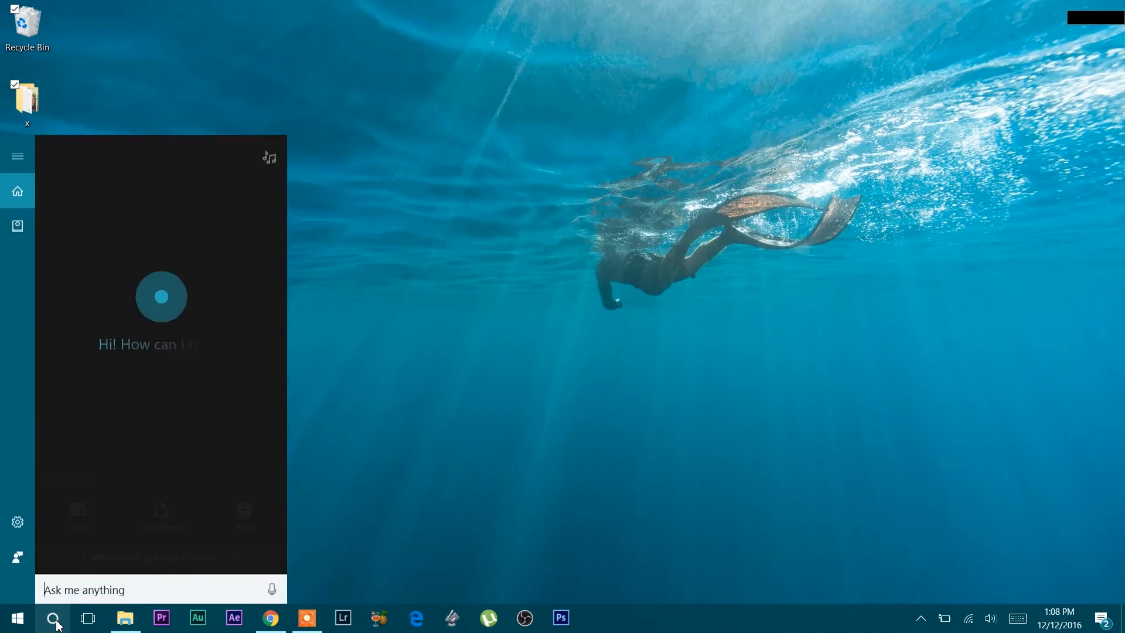
type("disc m")
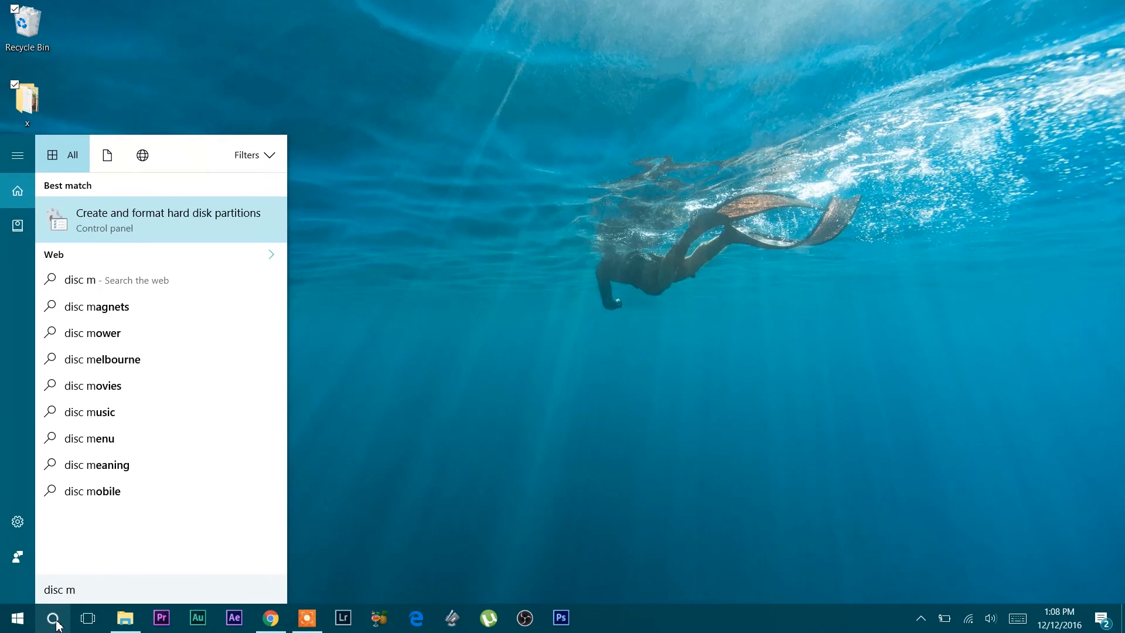
left_click(160, 219)
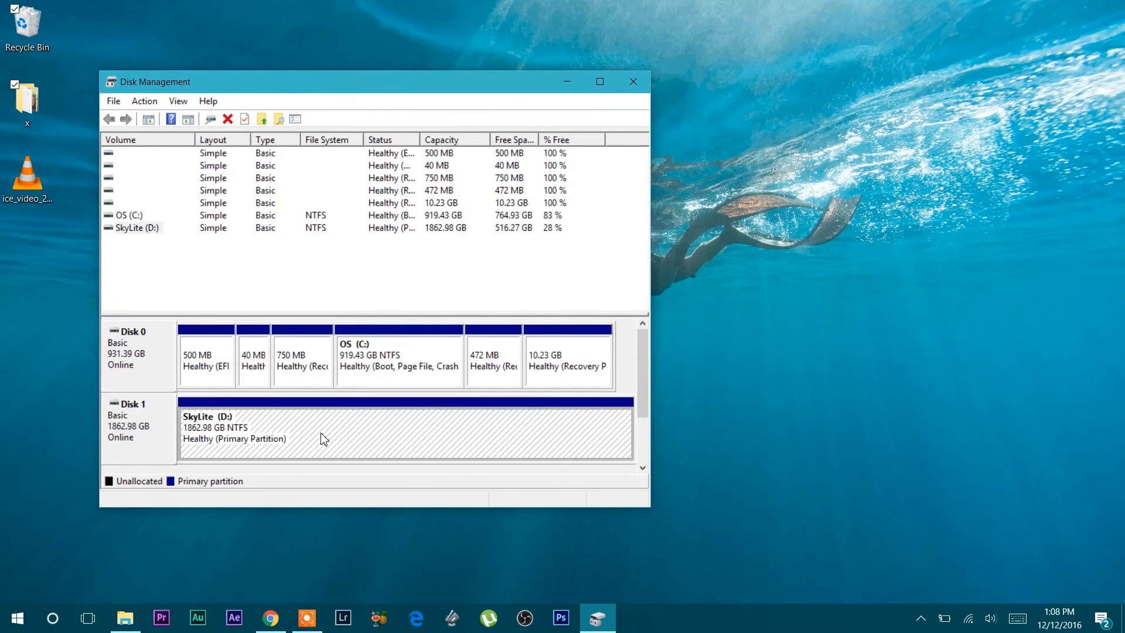
Step: Bring up the console Options dialog showing Disk Cleanup with 0 bytes of stored console files
left_click(113, 101)
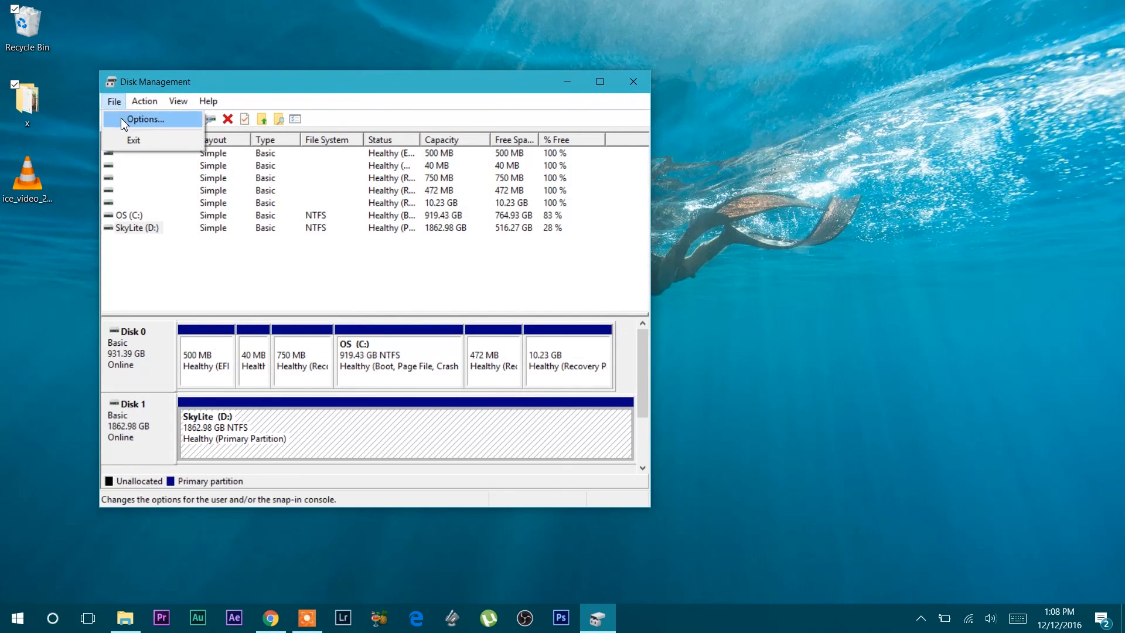
left_click(145, 120)
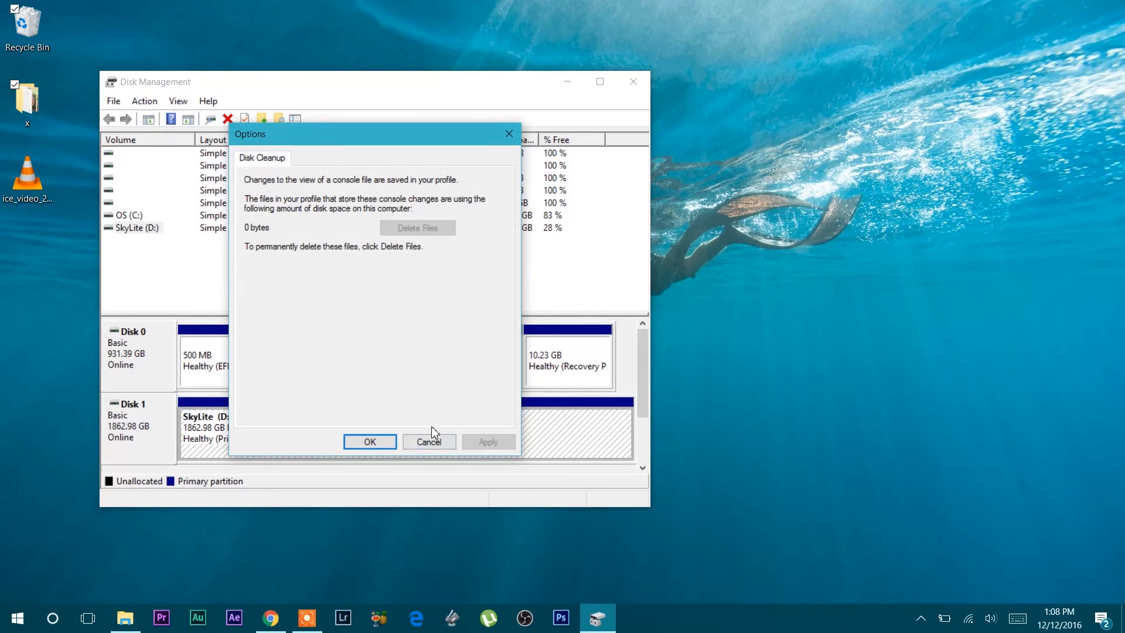